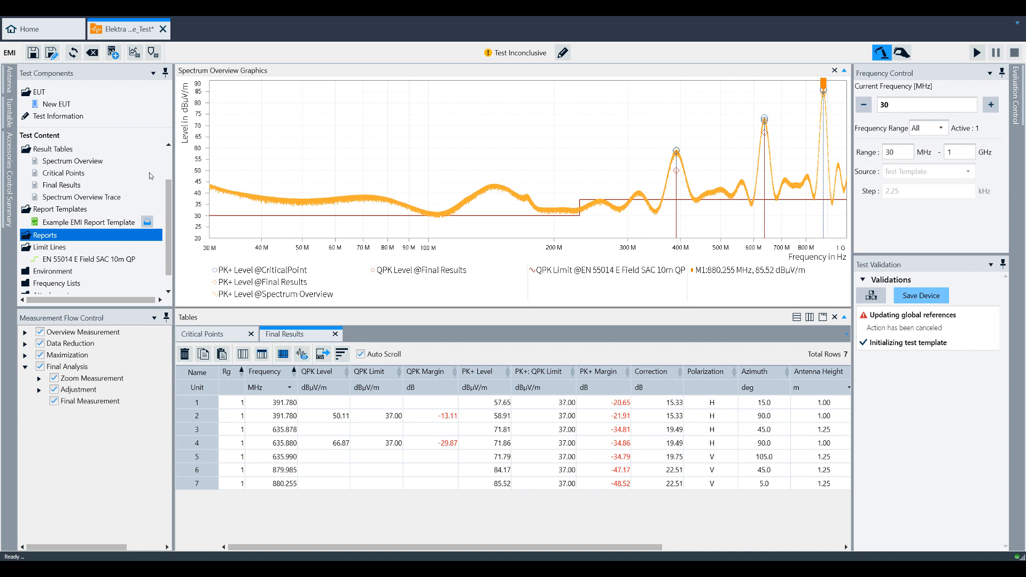
mouse_move(73, 236)
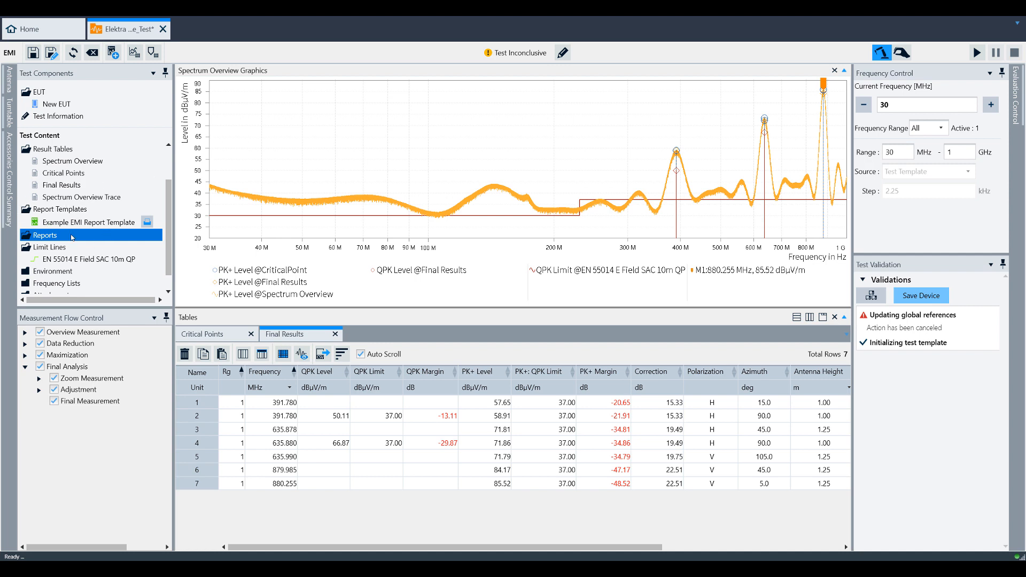
mouse_move(85, 232)
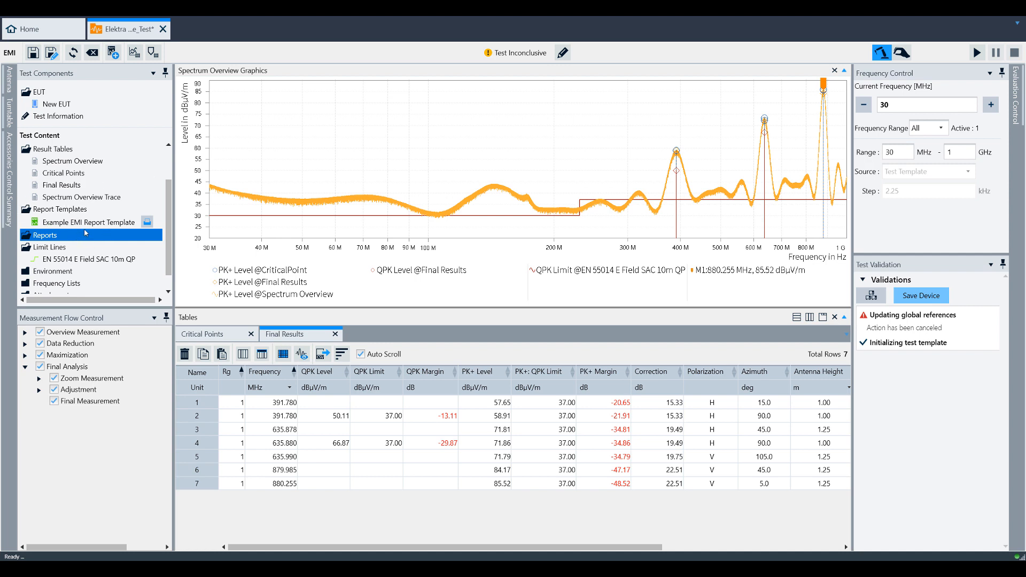
mouse_move(106, 234)
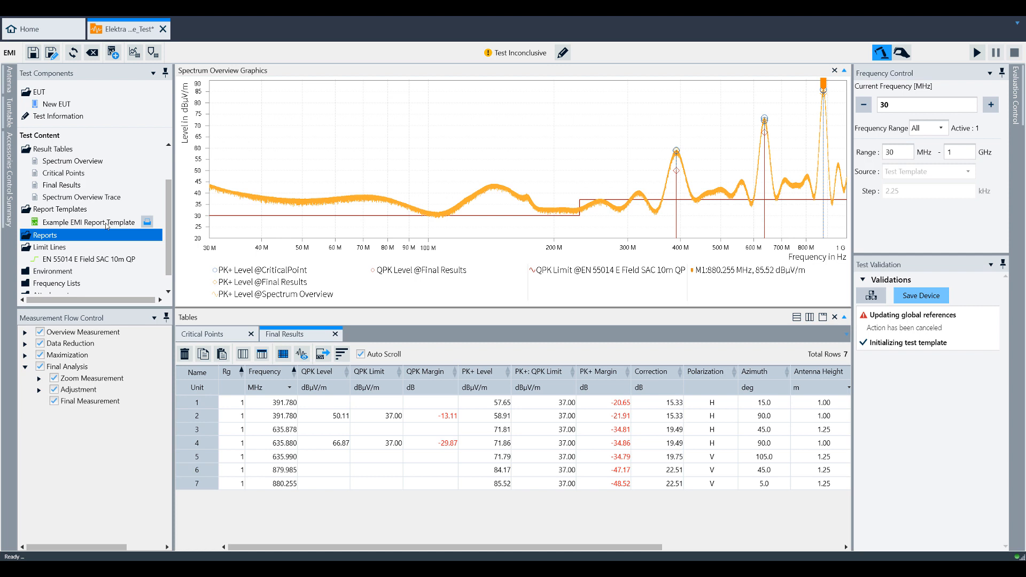
Select the example EMI report template and bring up the Report Templates context menu
click(89, 222)
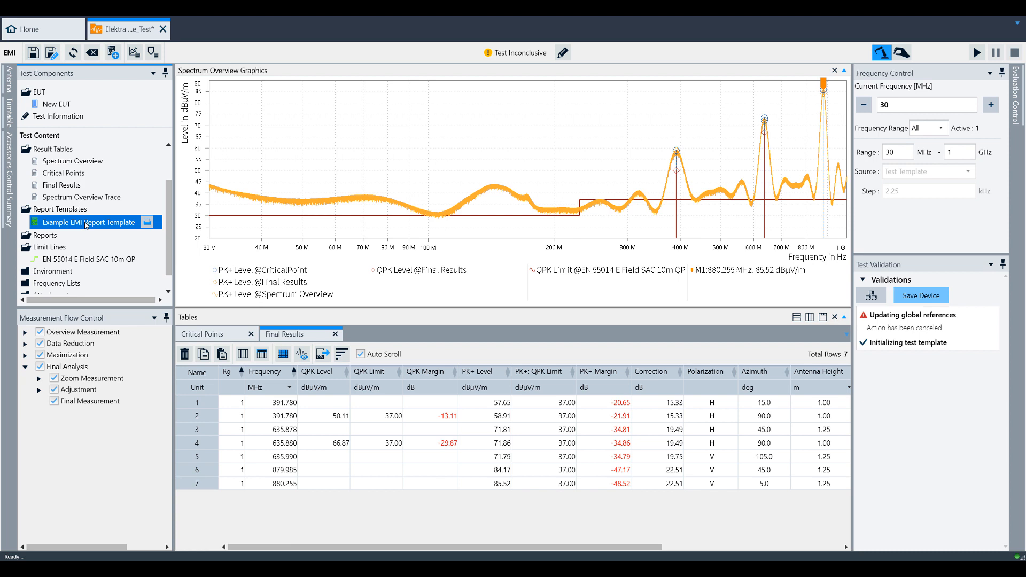
right_click(85, 222)
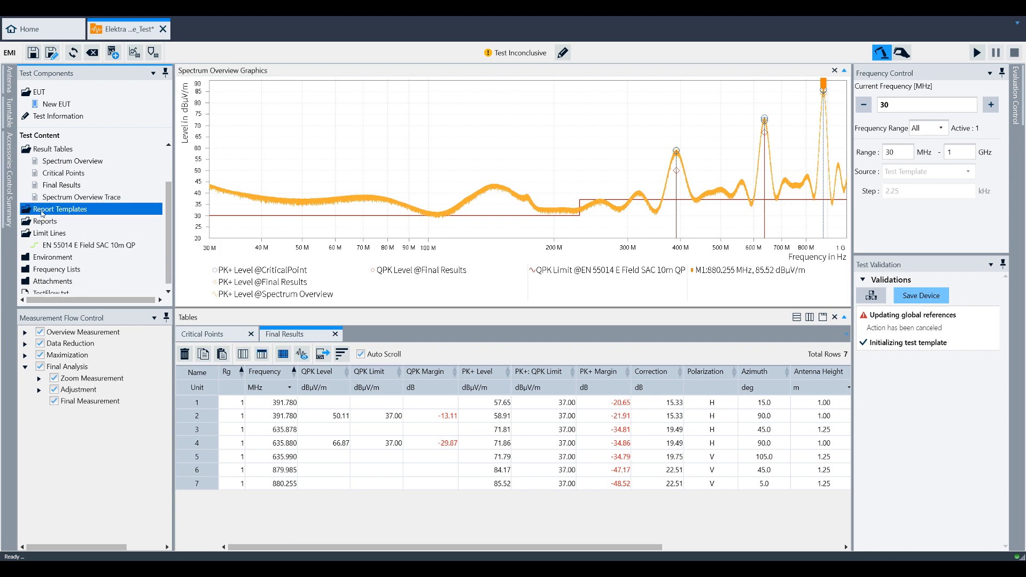
mouse_move(113, 53)
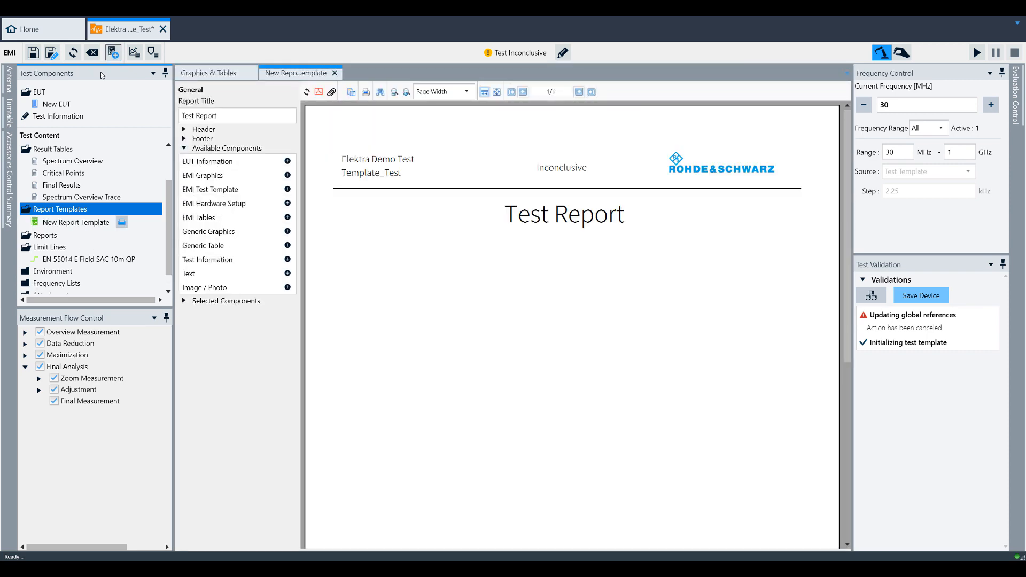
mouse_move(662, 220)
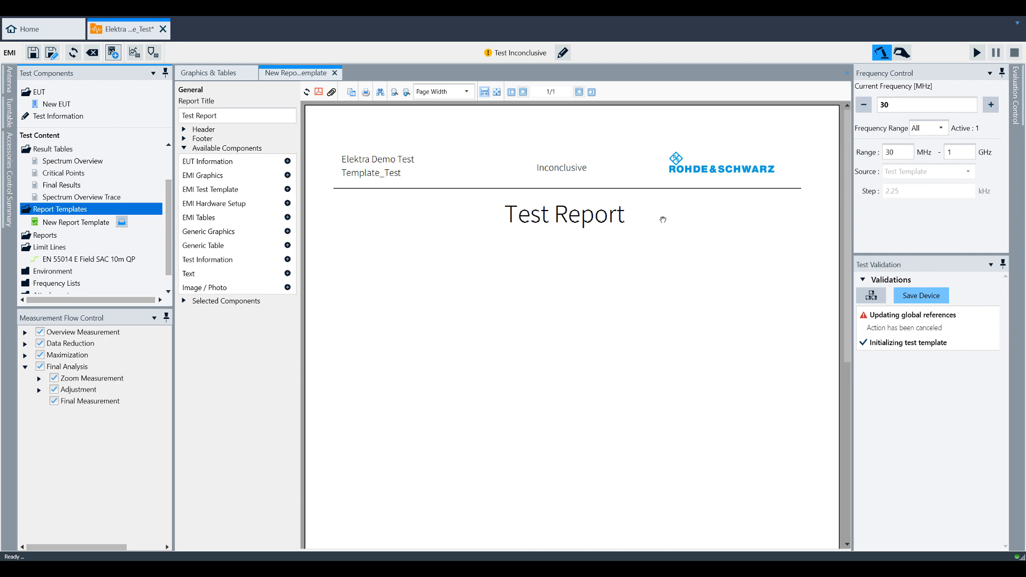
click(184, 129)
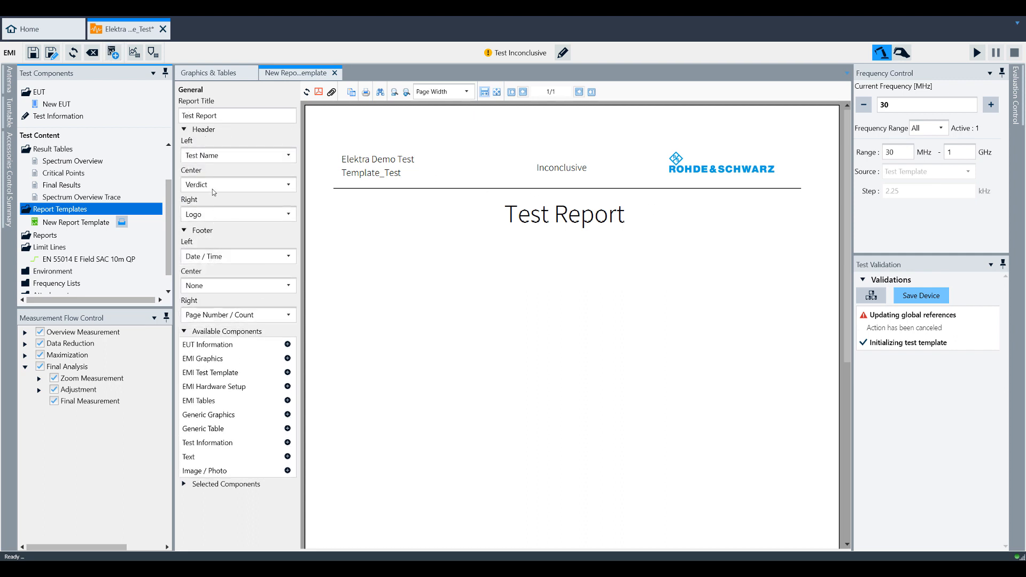
mouse_move(244, 256)
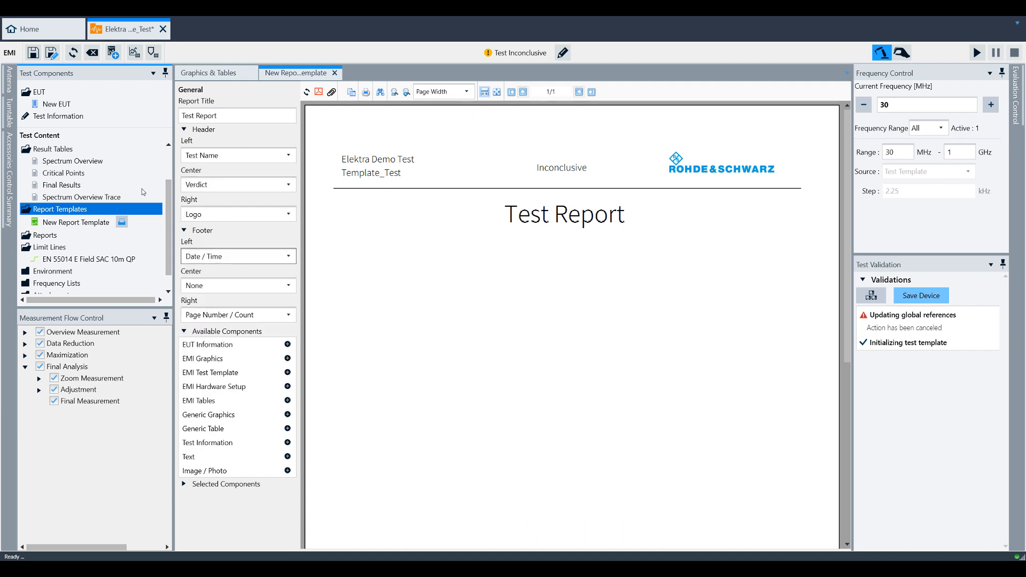
click(184, 129)
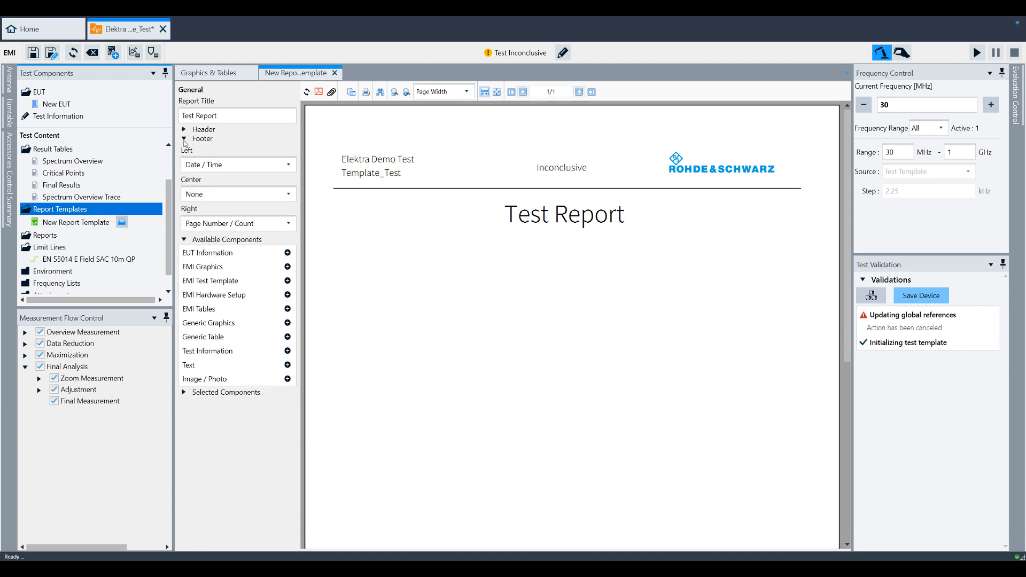
click(184, 138)
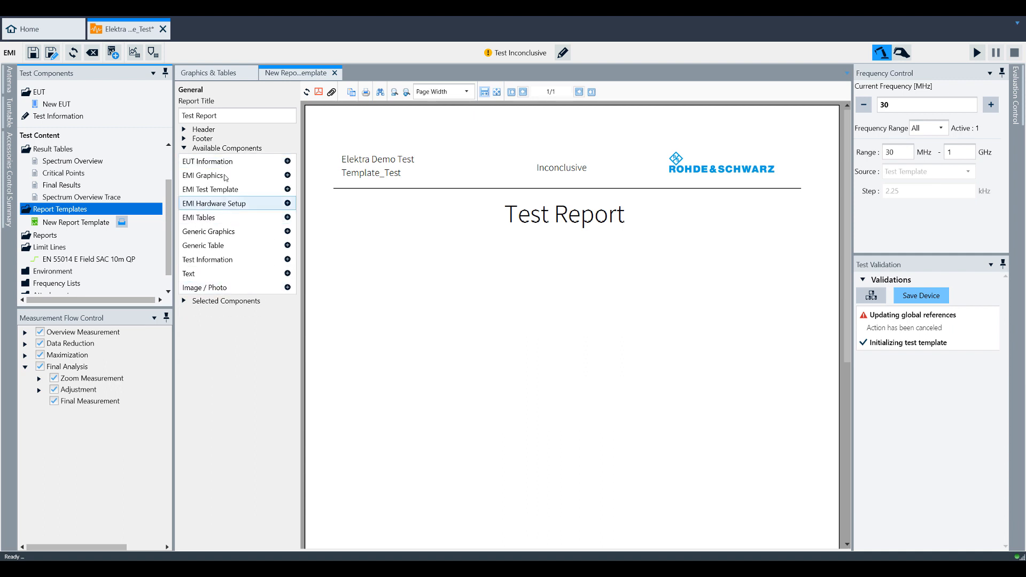
mouse_move(287, 203)
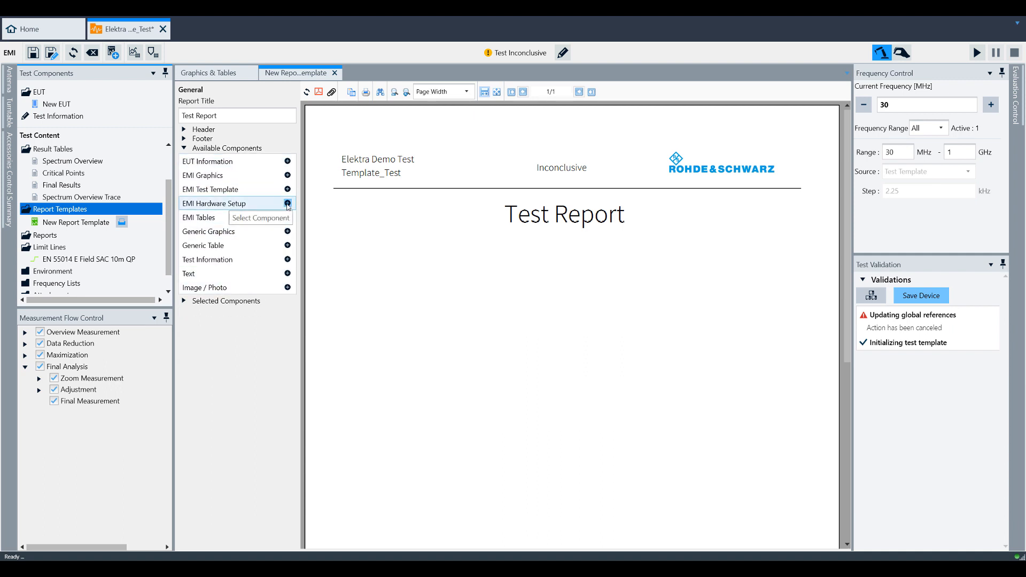
Add the EMI Hardware Setup and EMI Graphics components to Selected Components
click(288, 204)
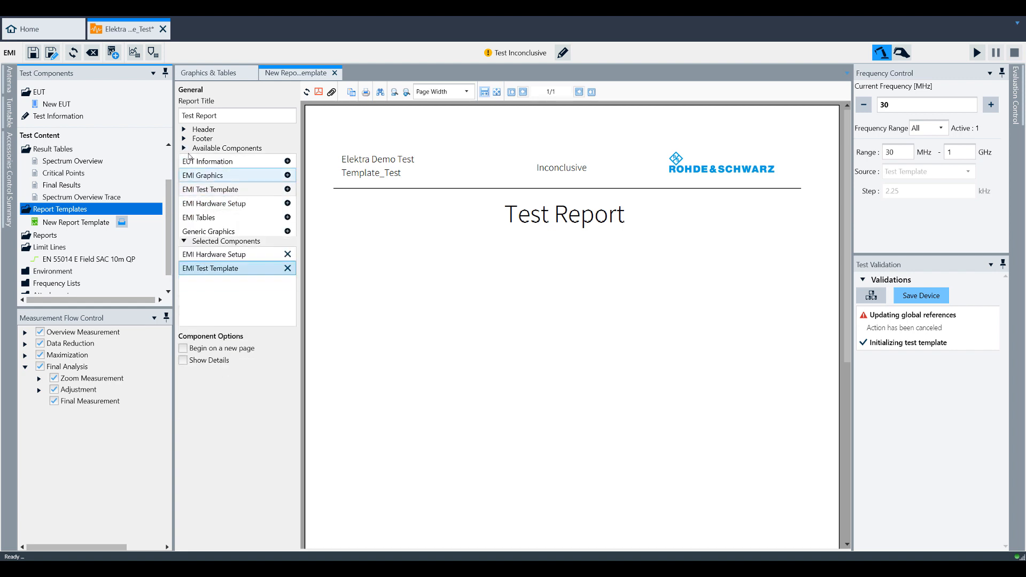
click(185, 148)
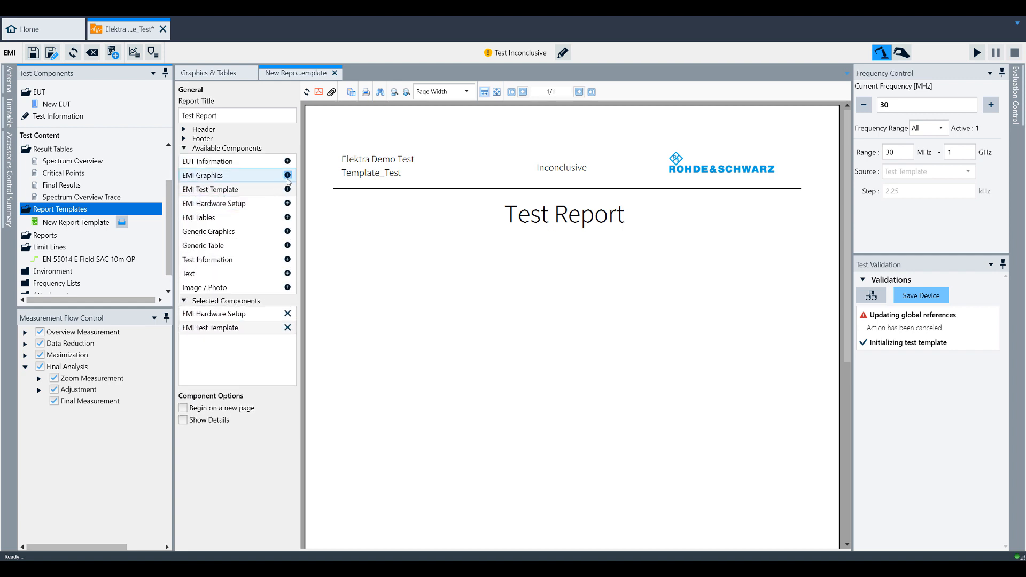
click(286, 175)
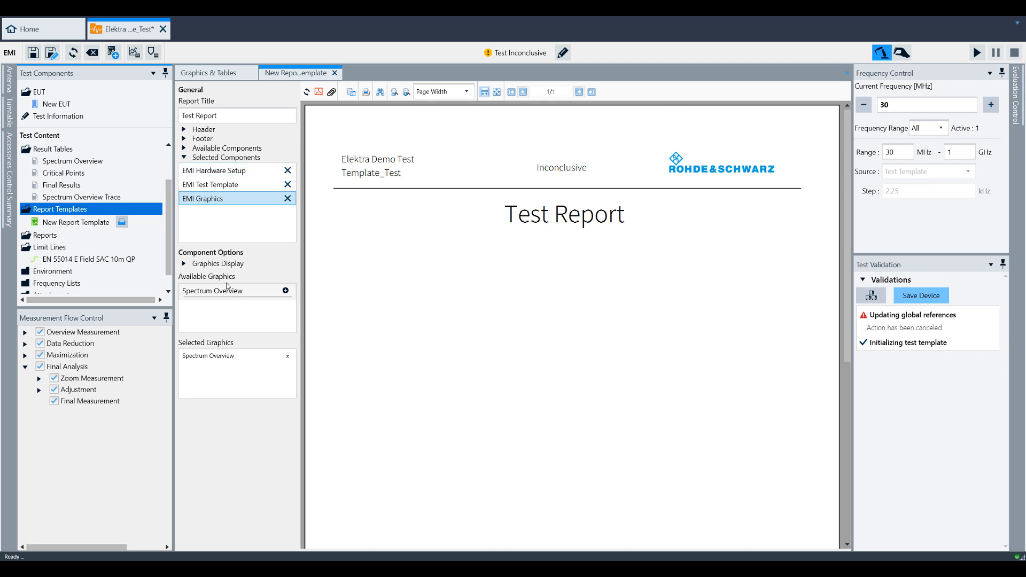
Review component options, include Test Template details, and add a Spectrum Overview graphic
click(216, 170)
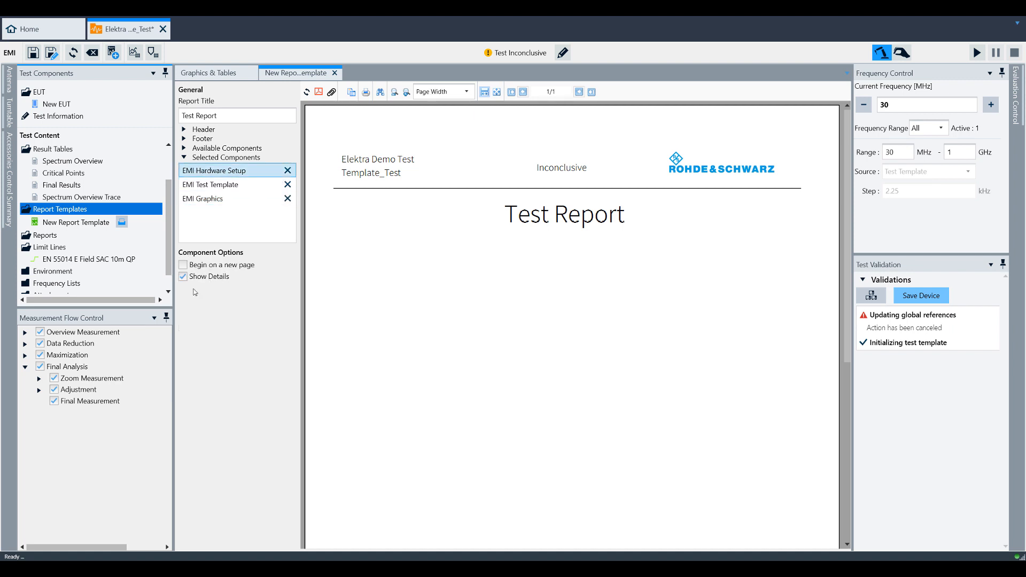
click(225, 184)
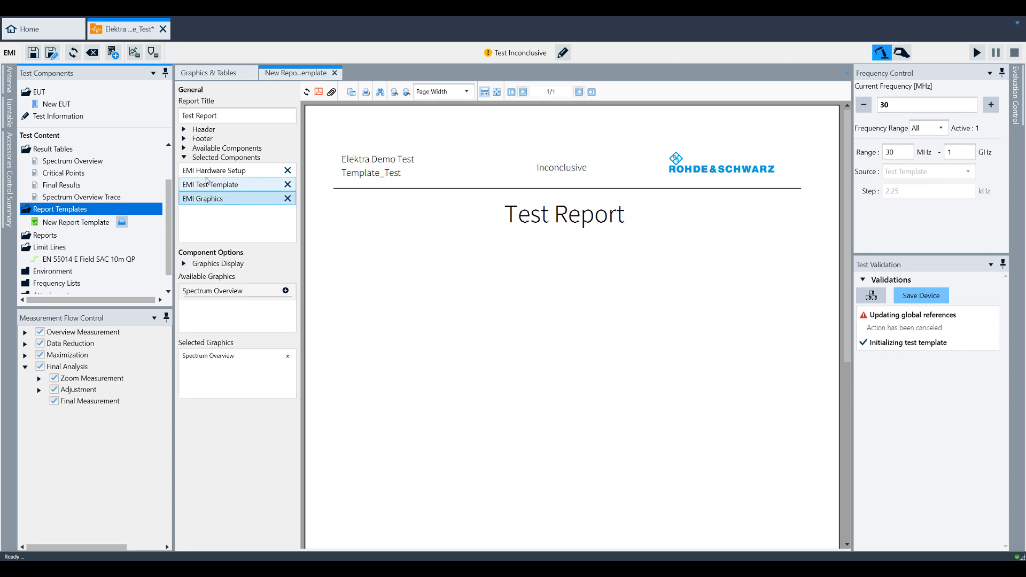
click(223, 170)
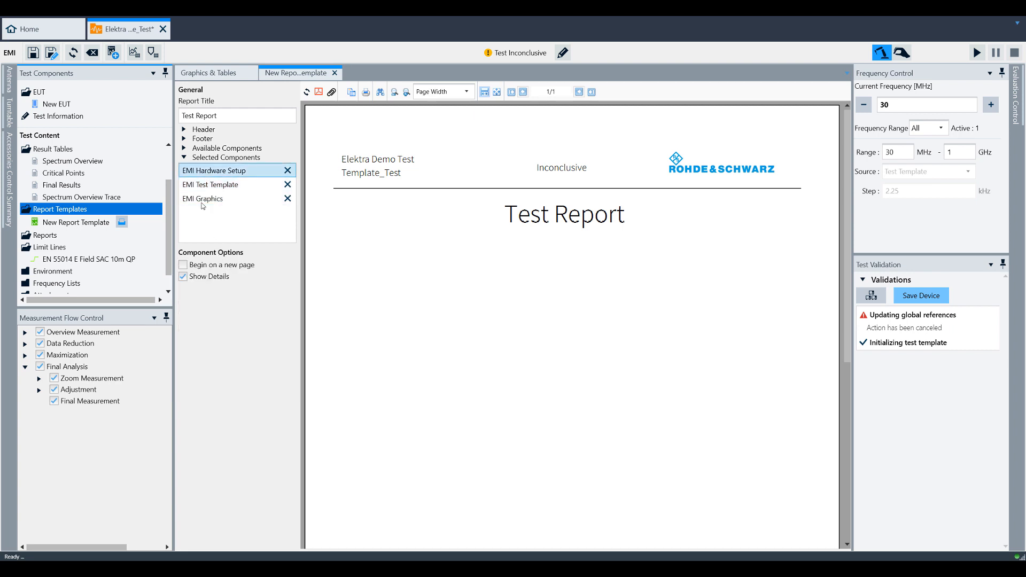
click(184, 276)
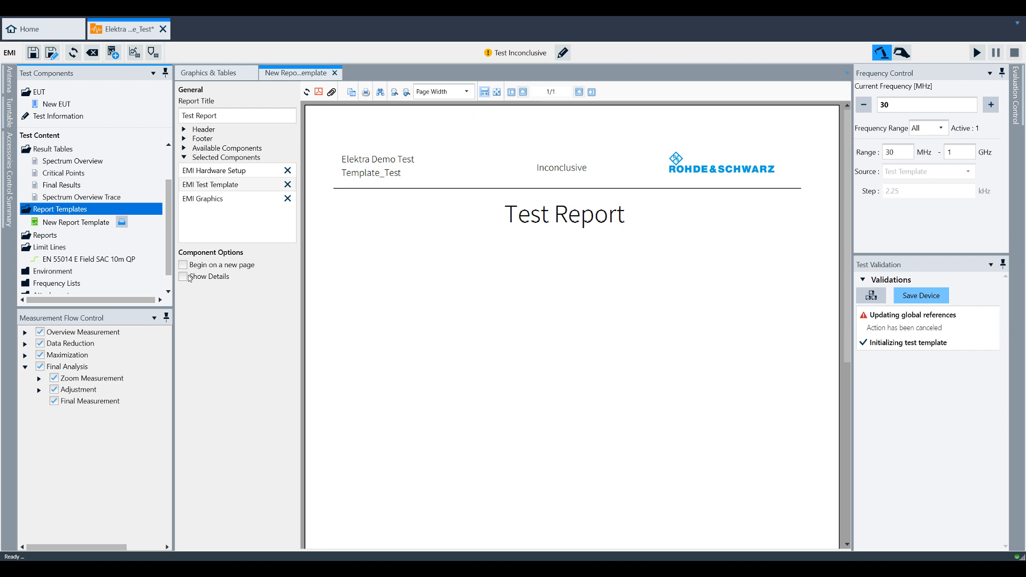
click(184, 276)
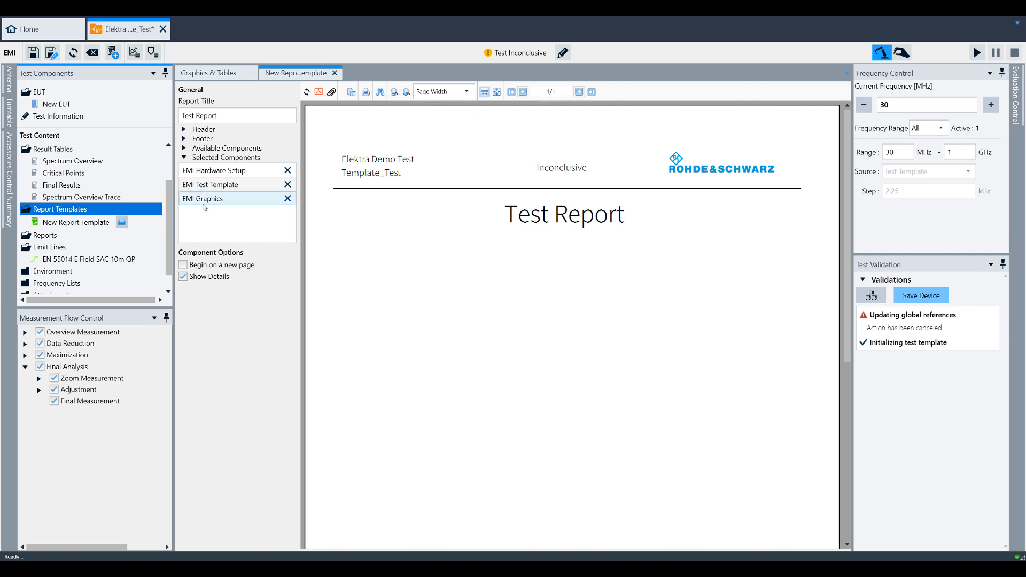
click(203, 184)
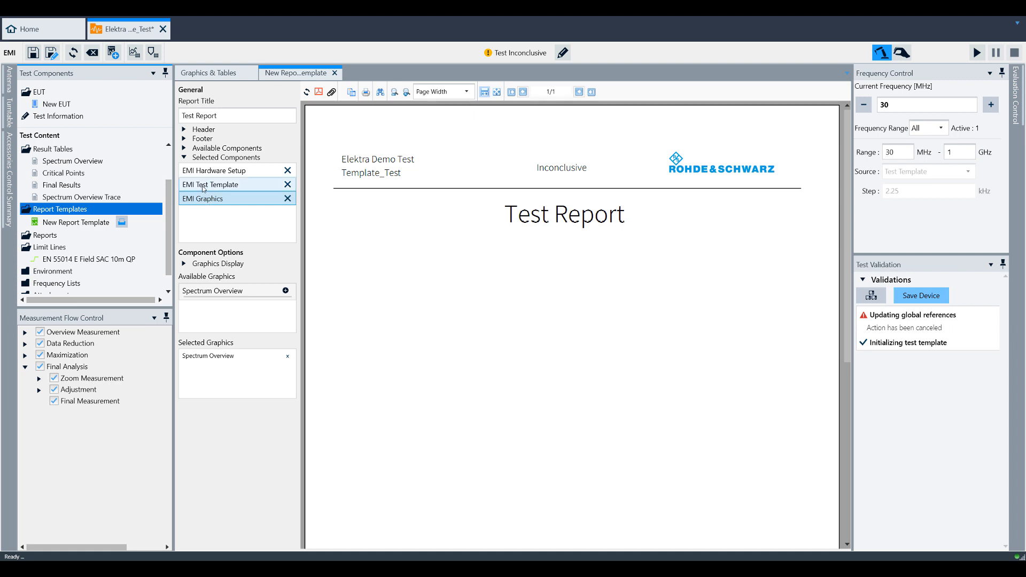
click(216, 184)
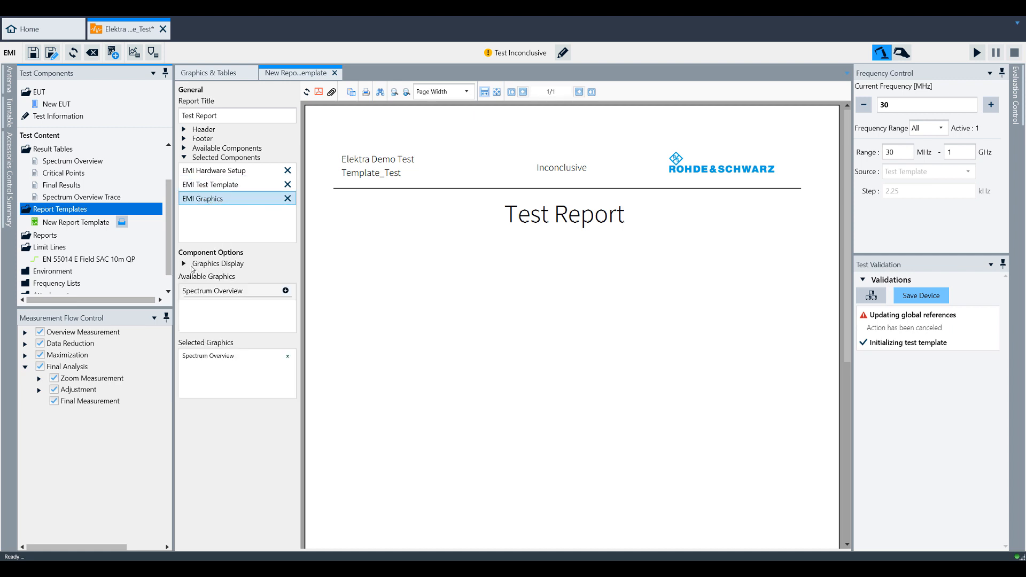
Arrange graphics in 4 columns, add two more Spectrum Overviews, and refresh the preview
click(185, 263)
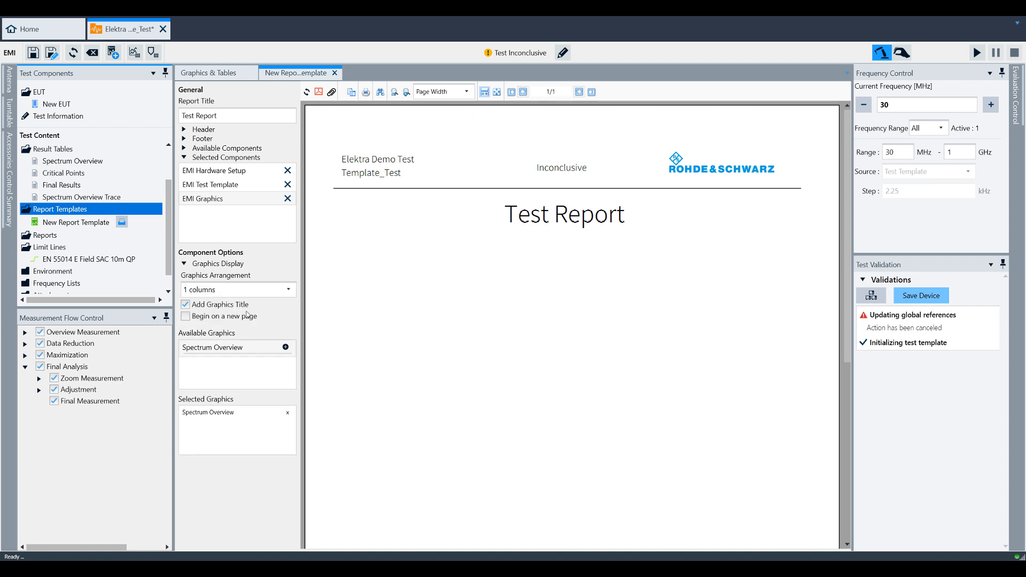
click(286, 289)
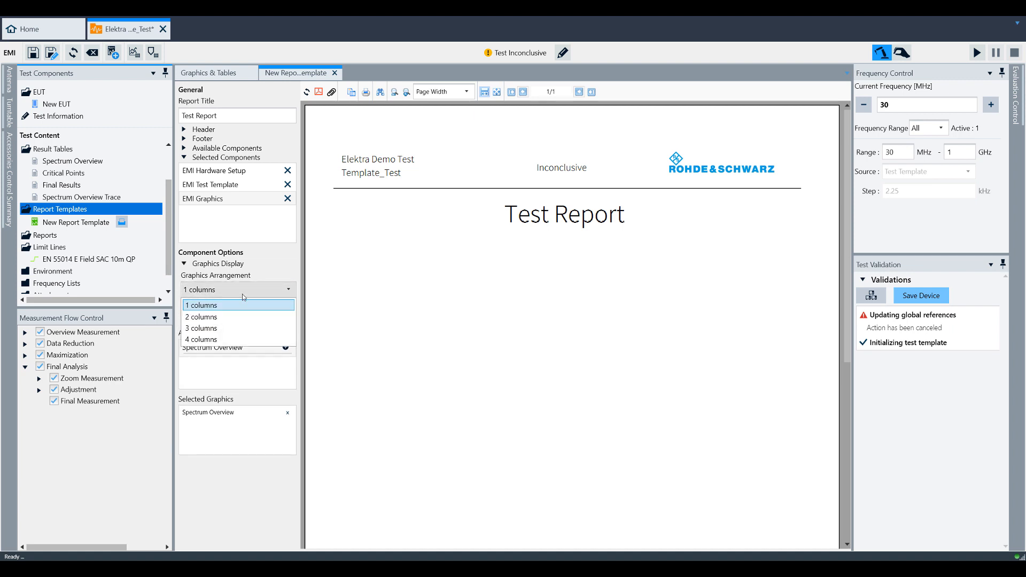
click(201, 339)
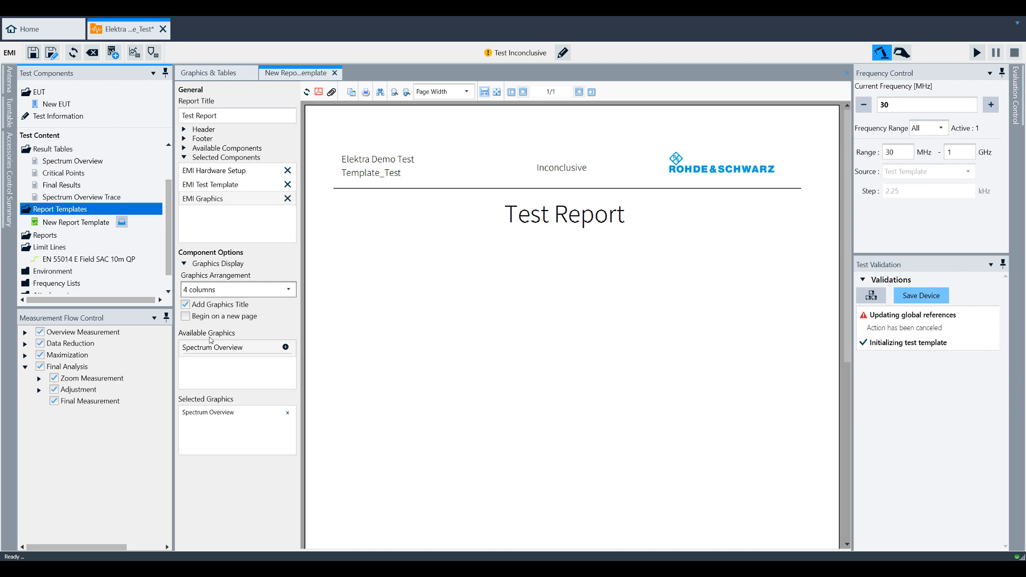
click(286, 347)
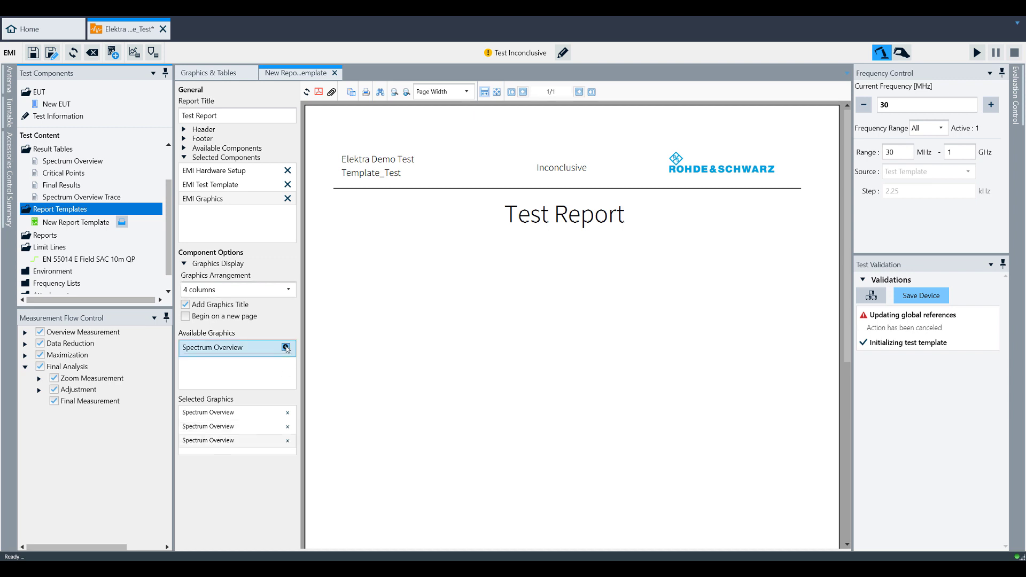
click(285, 348)
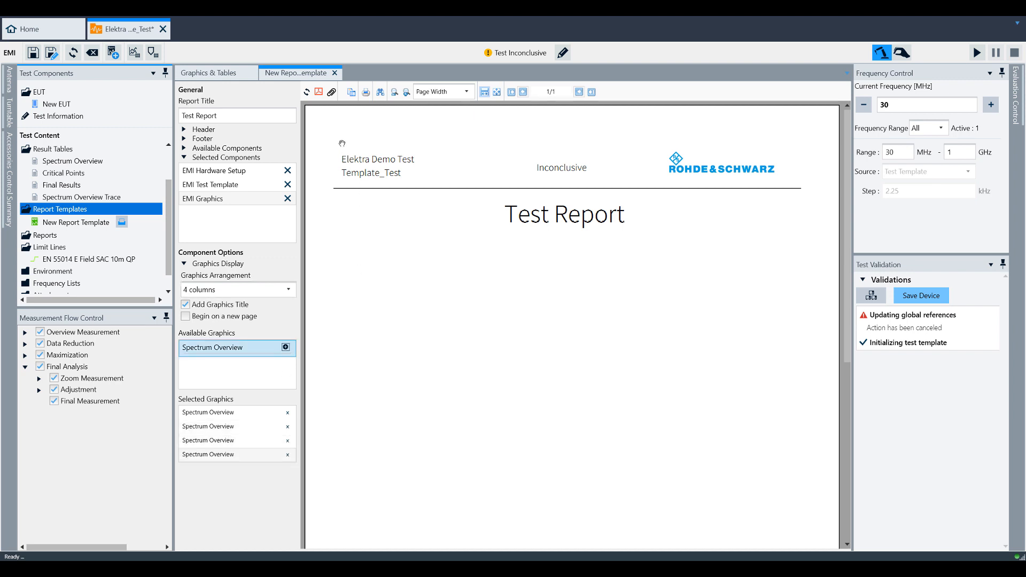
click(591, 91)
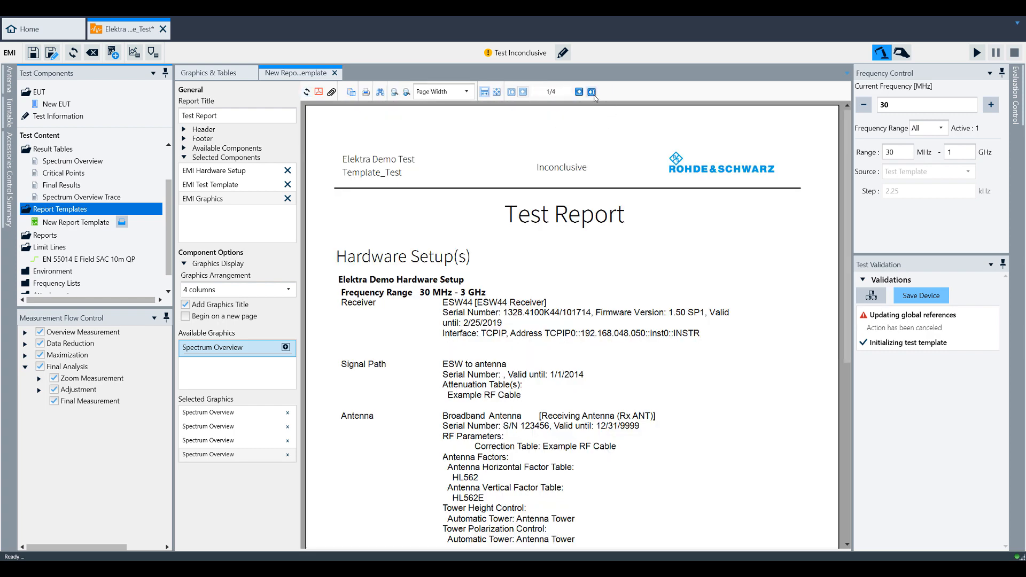
click(592, 91)
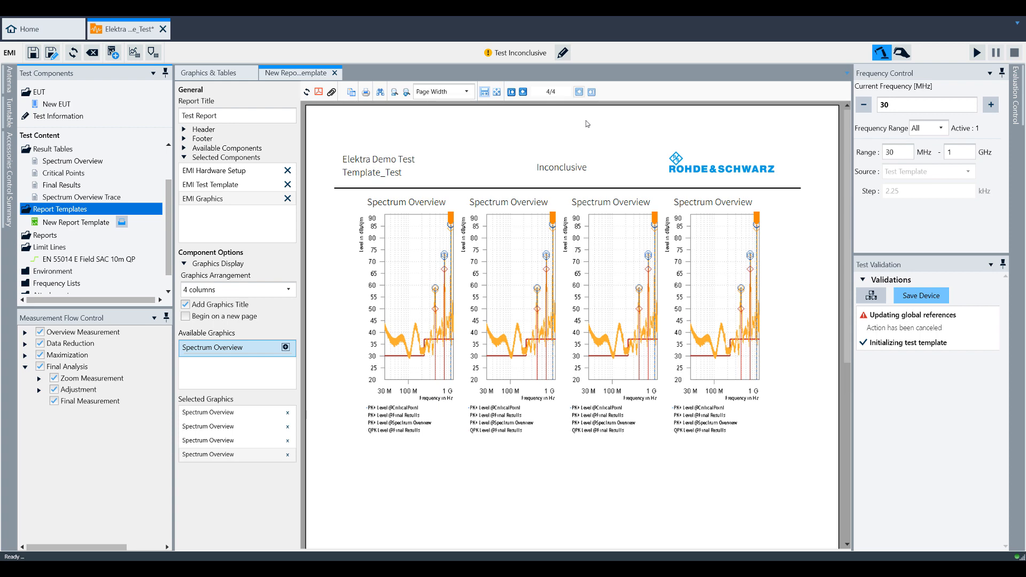
mouse_move(549, 145)
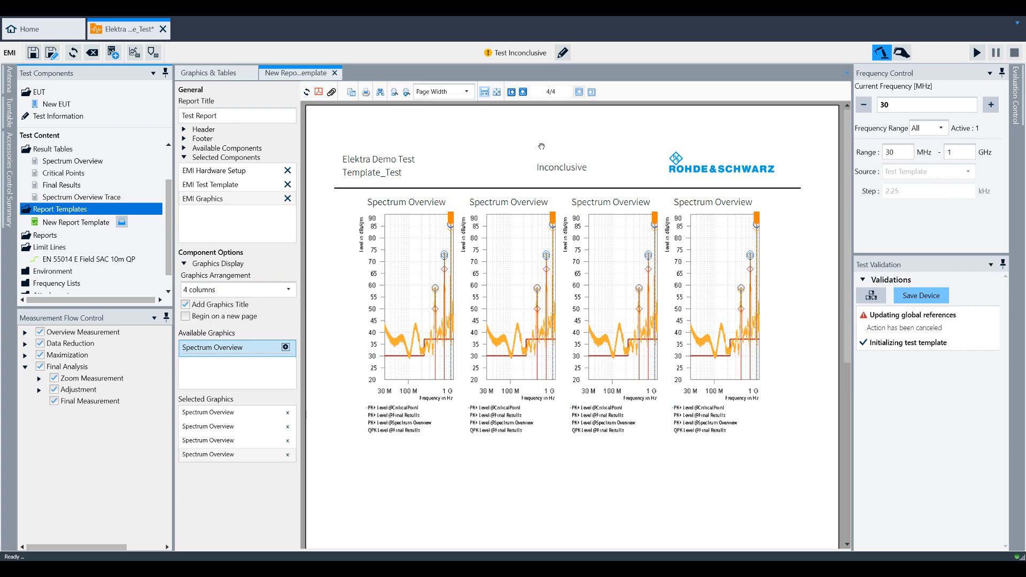
click(511, 92)
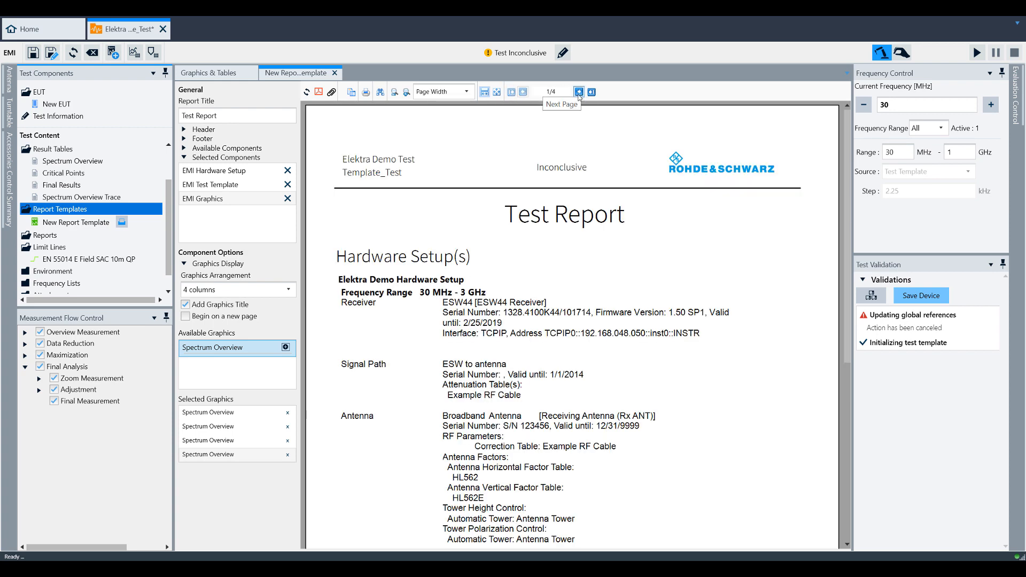
click(578, 92)
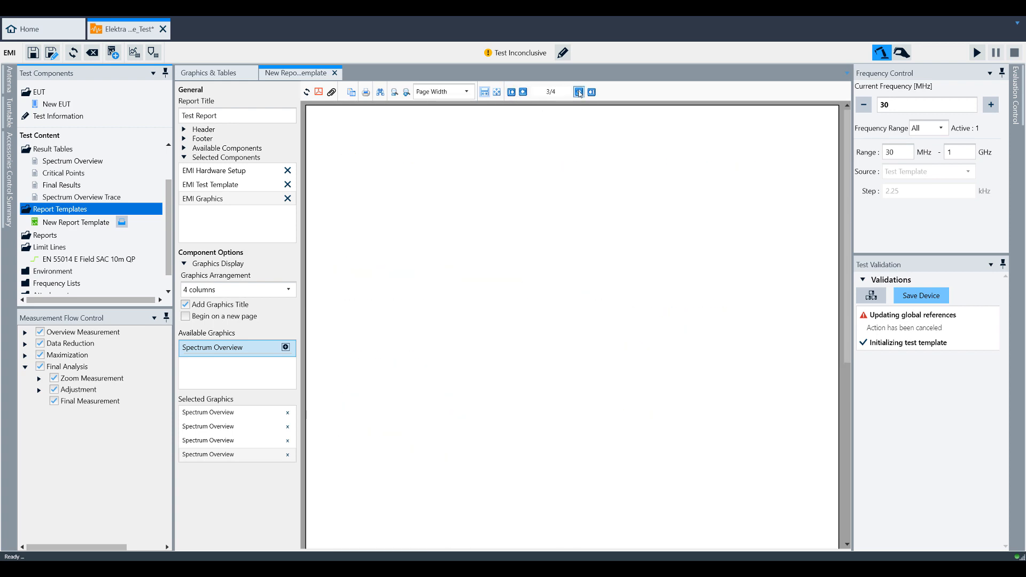
click(579, 92)
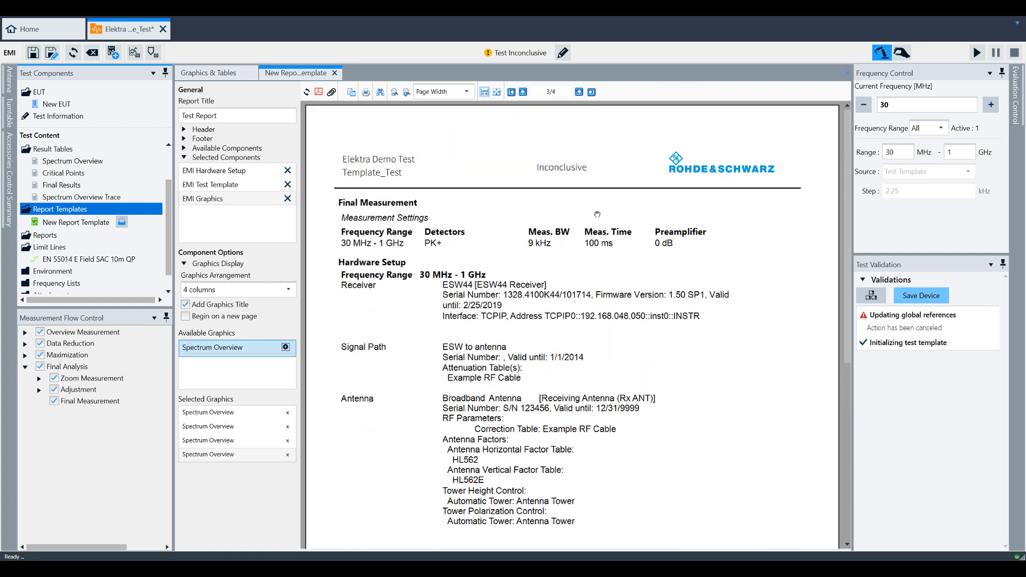
click(511, 91)
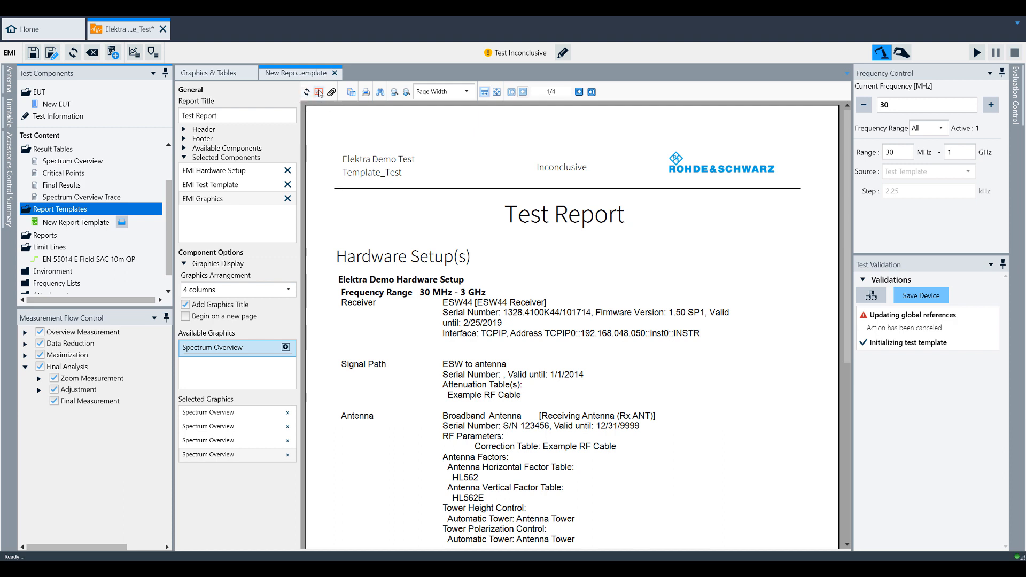
mouse_move(318, 92)
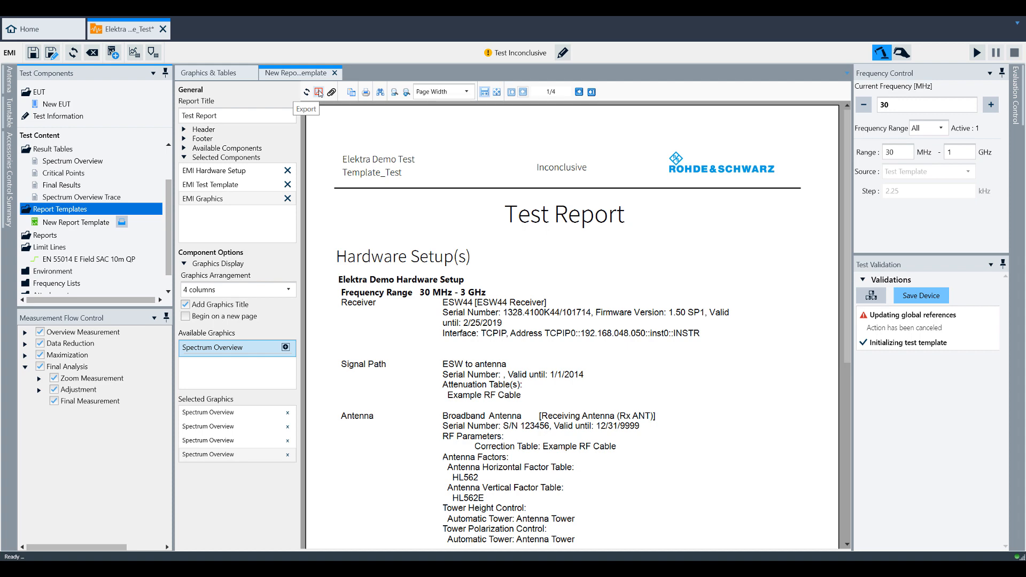
Export the report as PDF to EMIReport.pdf, confirming replacement of the existing file
click(318, 91)
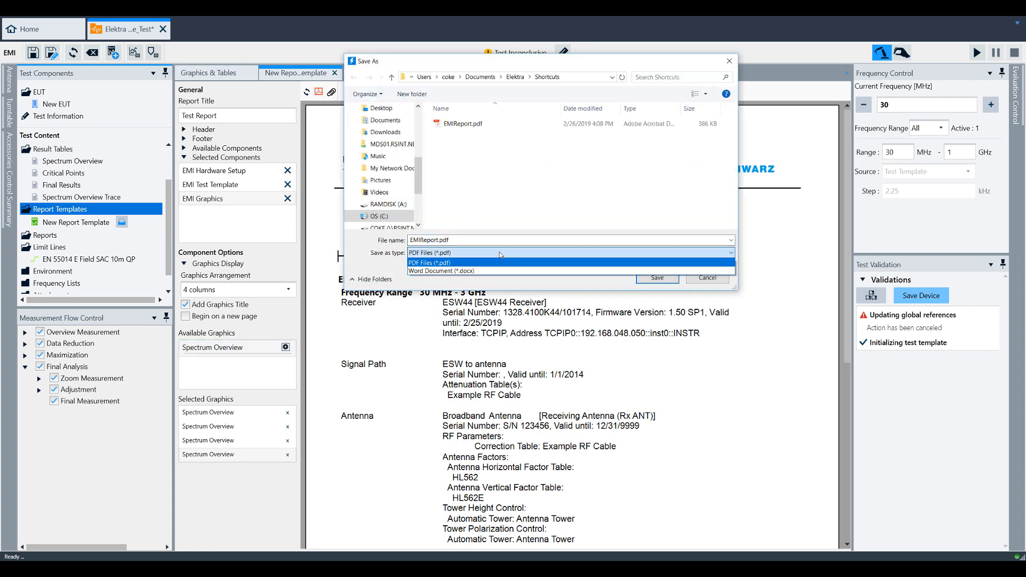
click(430, 262)
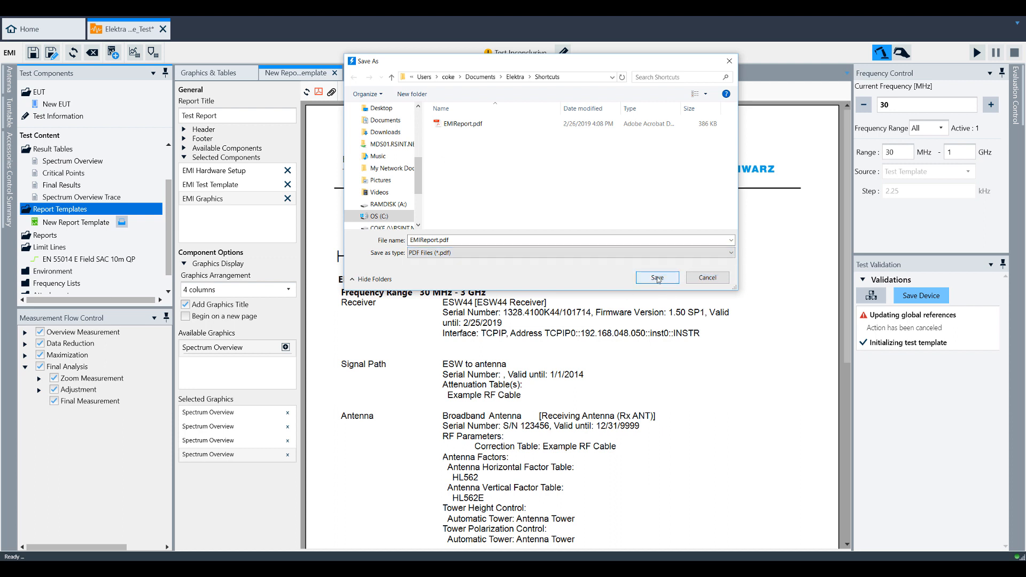
click(460, 123)
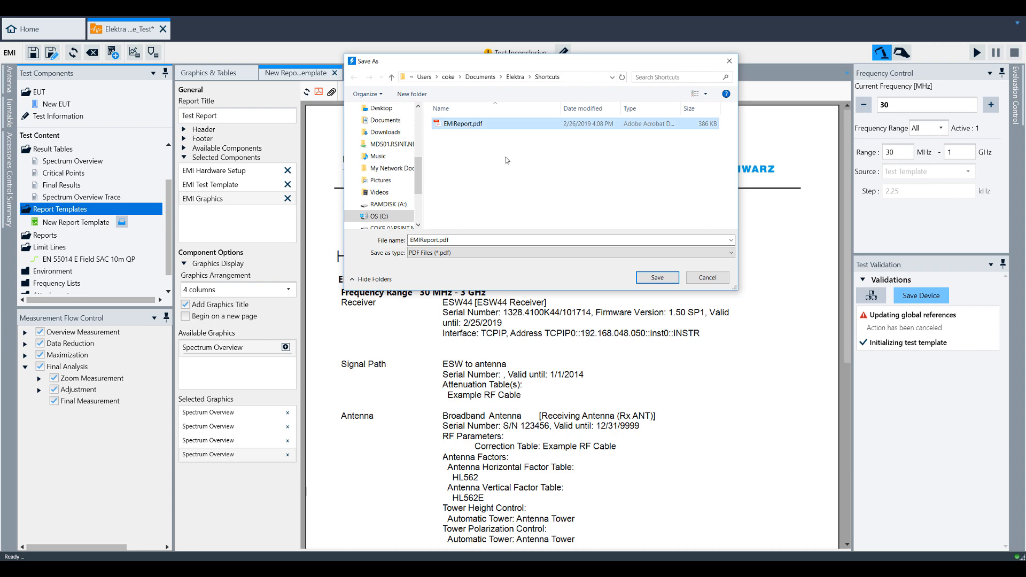
click(656, 277)
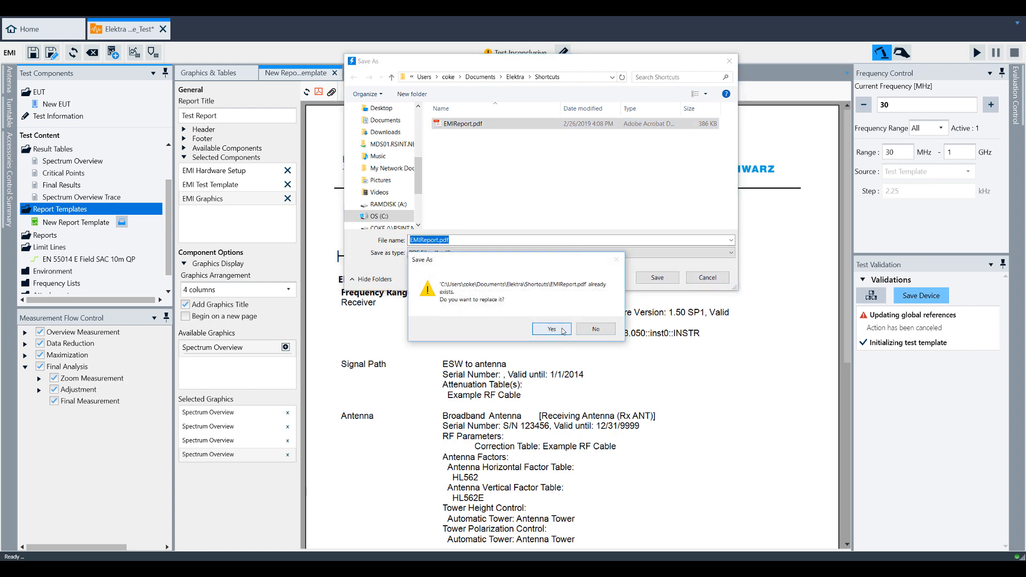
click(552, 329)
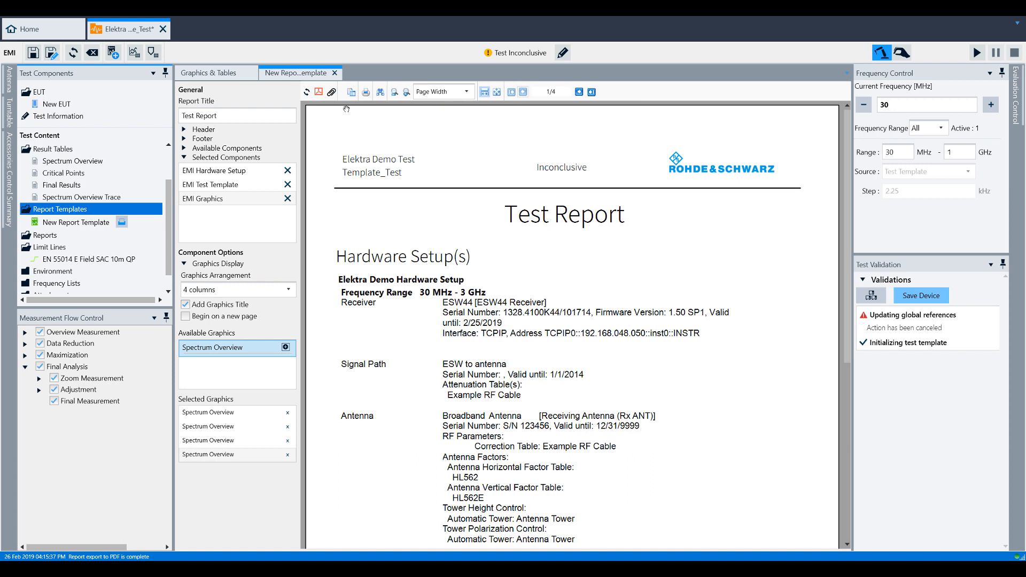
mouse_move(331, 92)
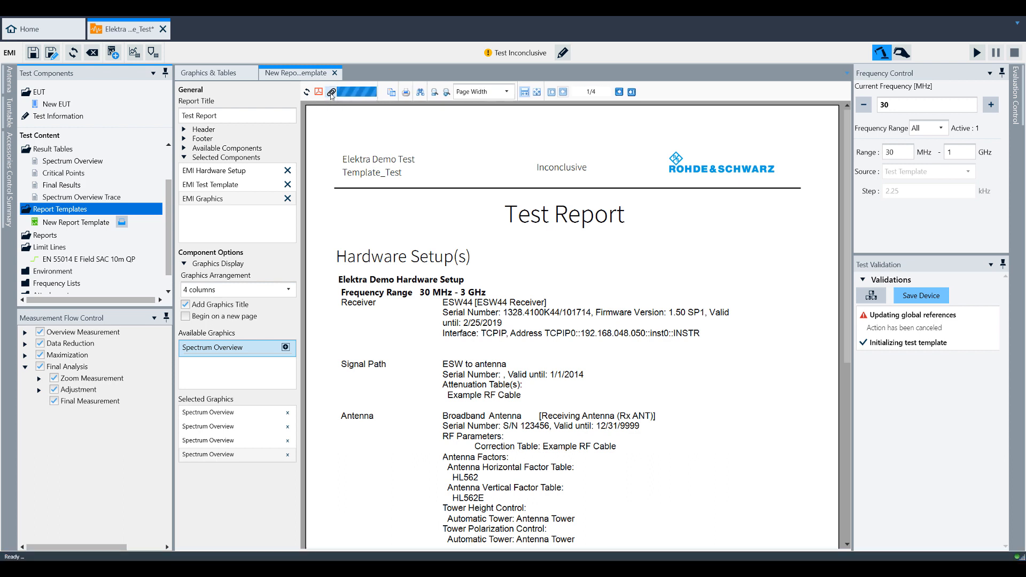
Attach the exported report to the test as Elektra Demo Test Template_Test
click(331, 91)
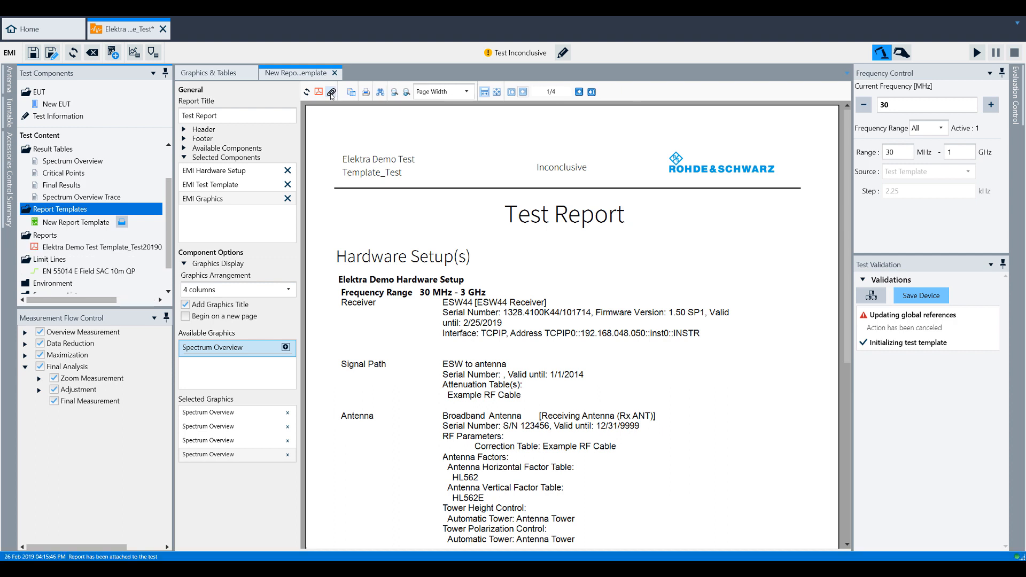